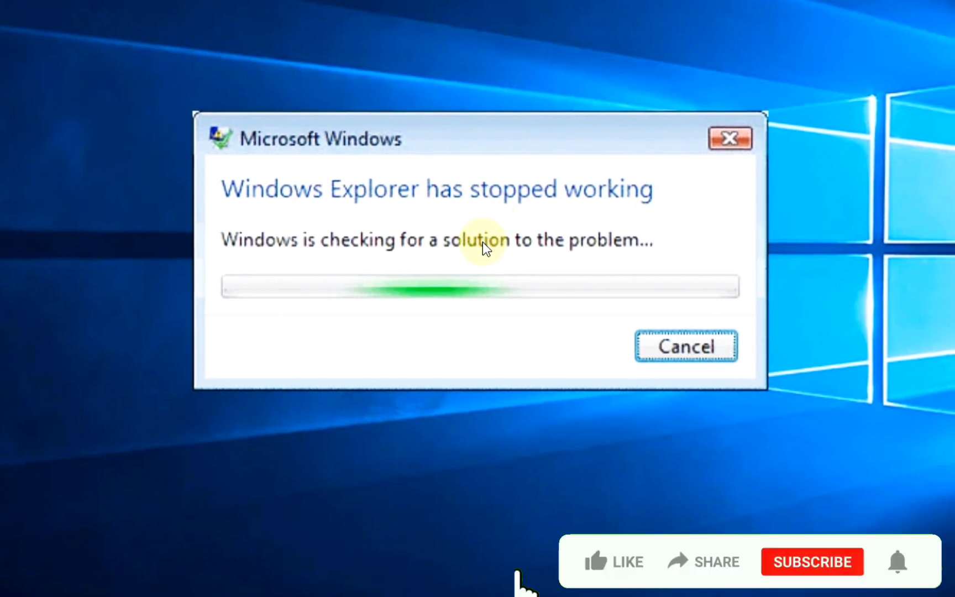
# Dismiss the 'Windows Explorer has stopped working' notice to show the desktop
pyautogui.click(614, 560)
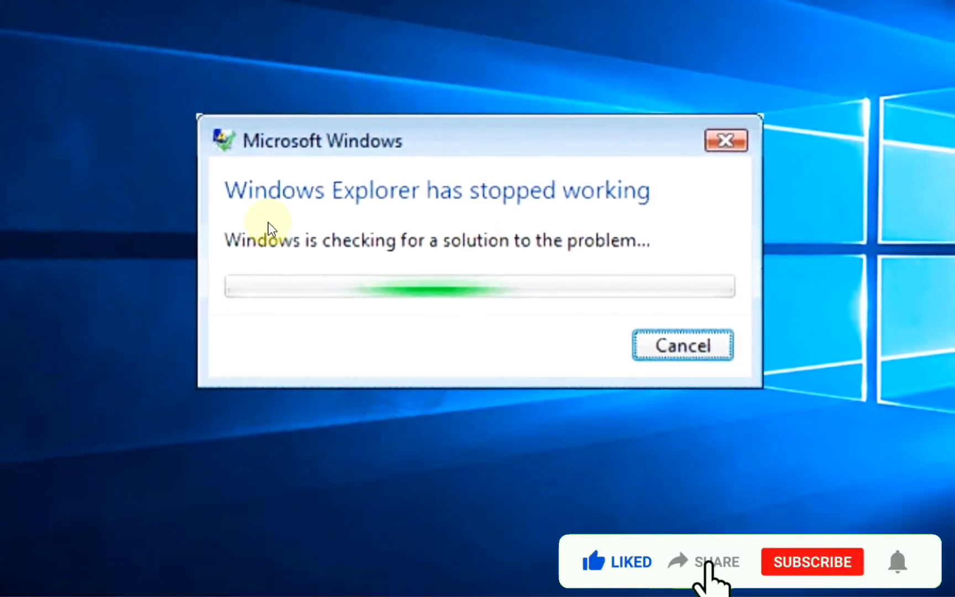
pyautogui.click(811, 560)
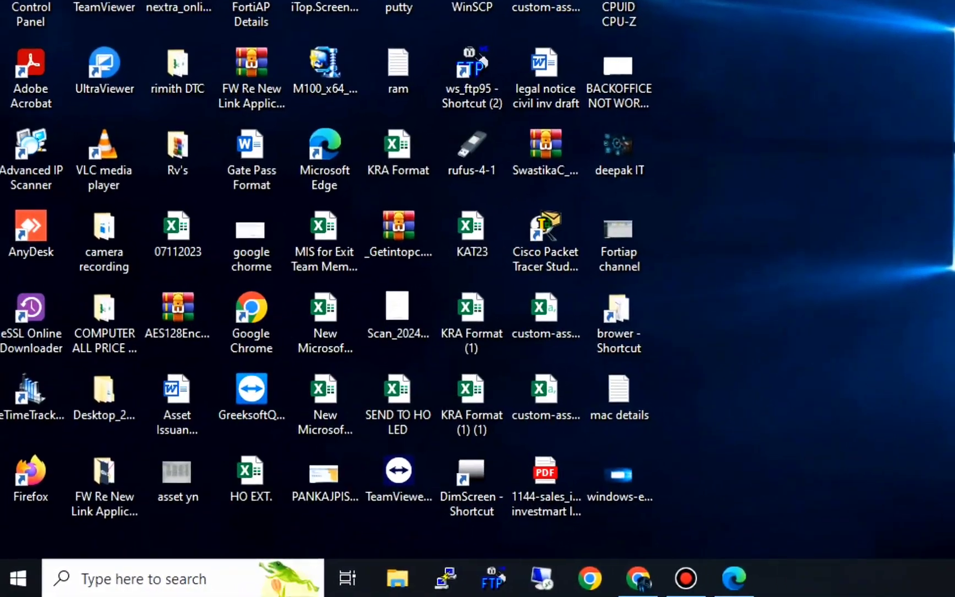
# Search 'internet' from Start and reach the Advanced page of Internet Properties
pyautogui.click(182, 577)
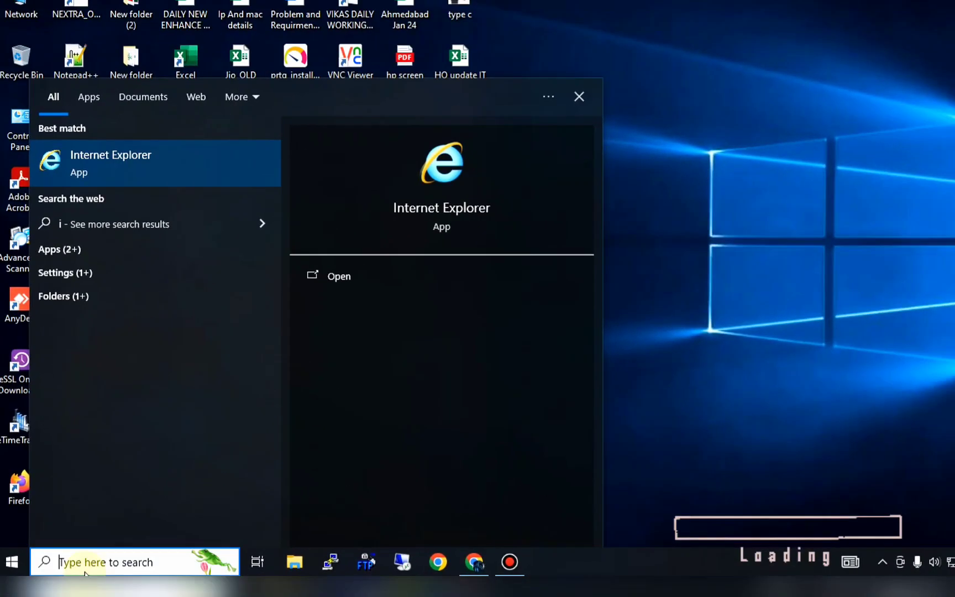
pyautogui.write('nterne')
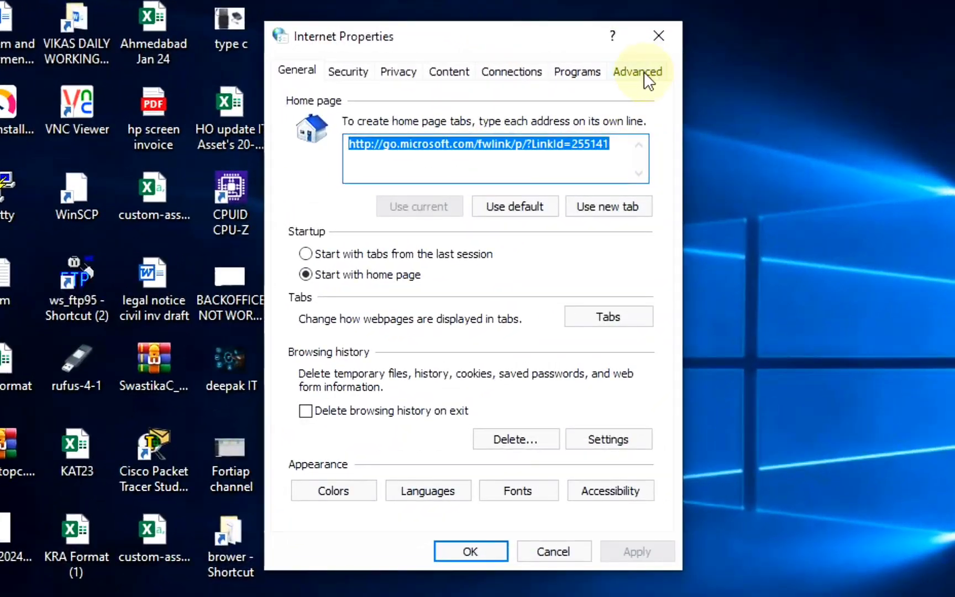
pyautogui.click(636, 70)
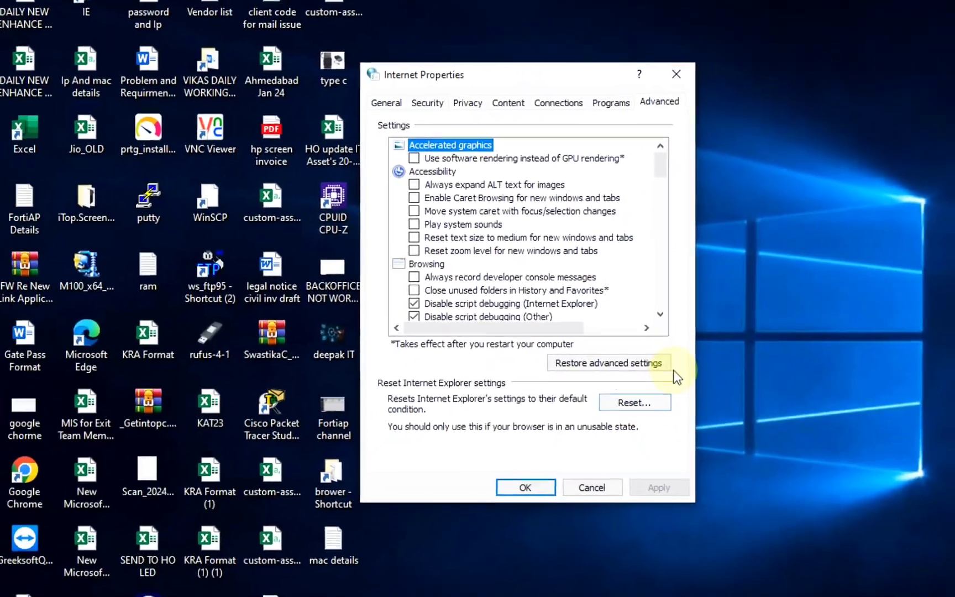
# Reset all Internet Explorer settings to defaults and close Internet Properties
pyautogui.click(635, 403)
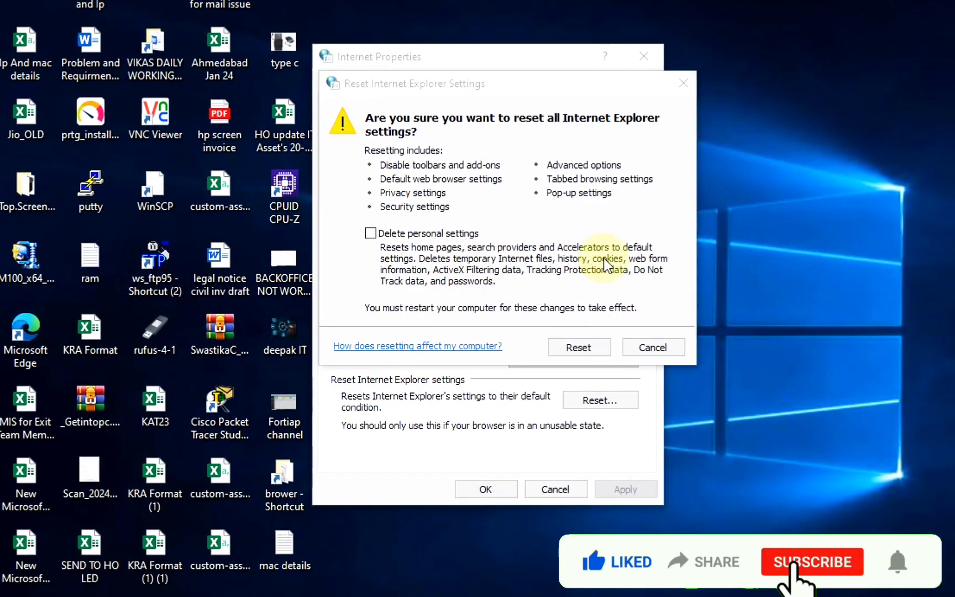
pyautogui.click(812, 561)
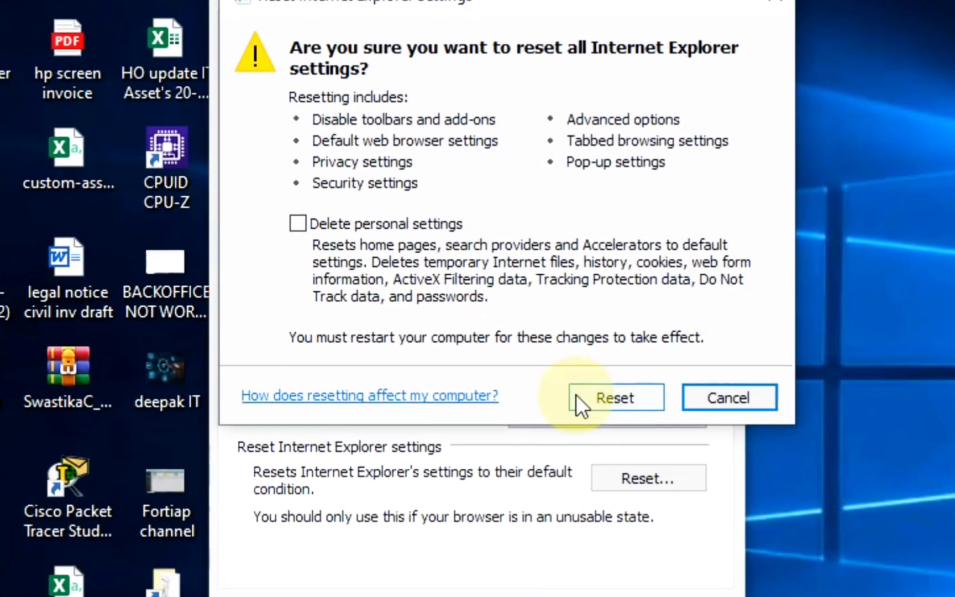
pyautogui.click(614, 397)
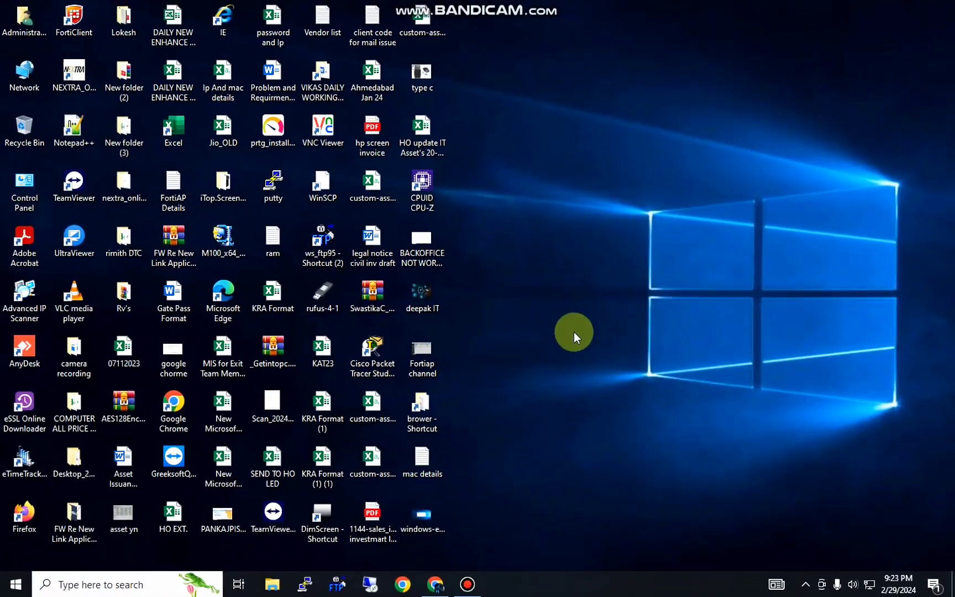
# Reach Edge's Privacy, search, and services settings at the Clear browsing data section
pyautogui.click(272, 295)
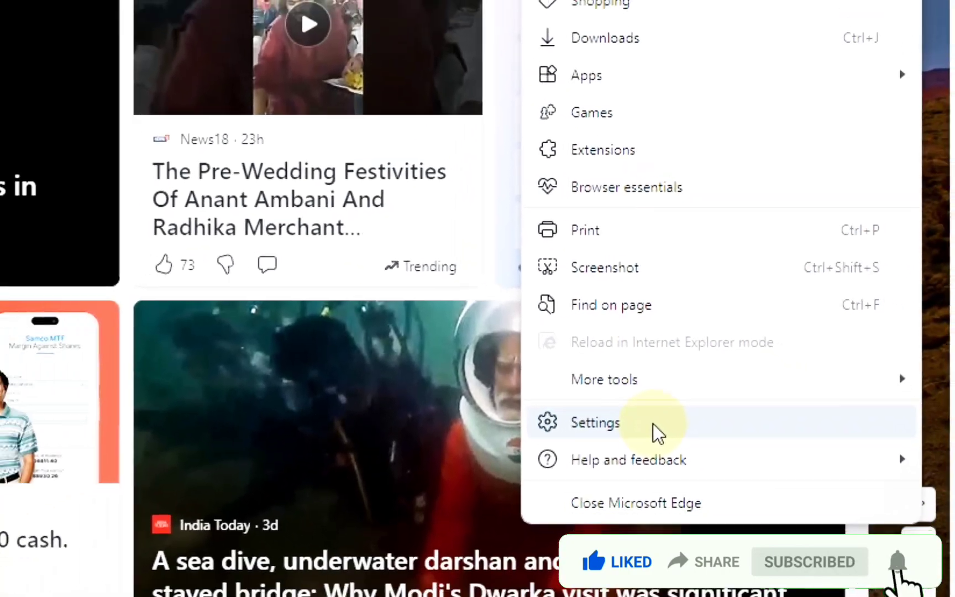
pyautogui.click(594, 422)
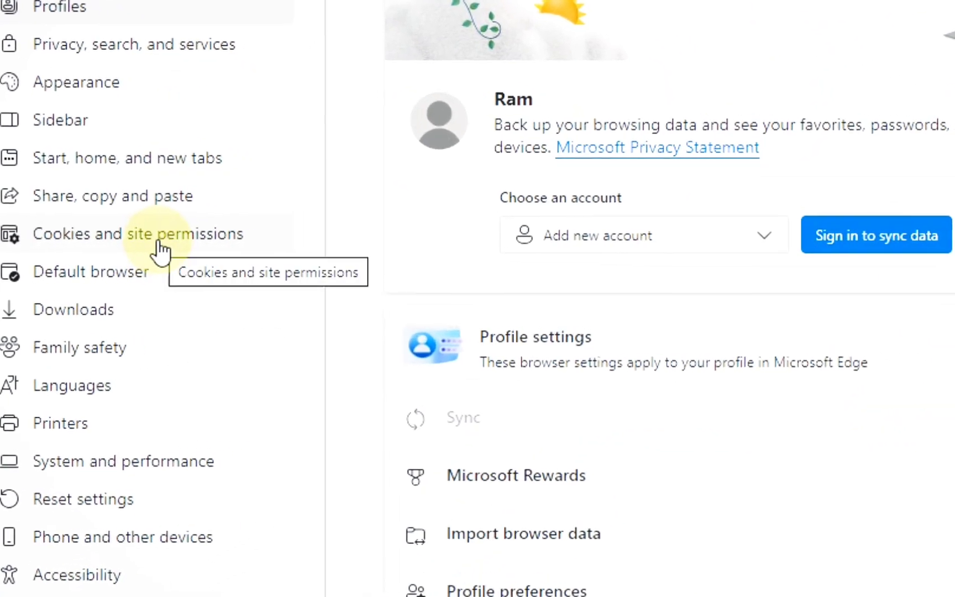
pyautogui.click(133, 43)
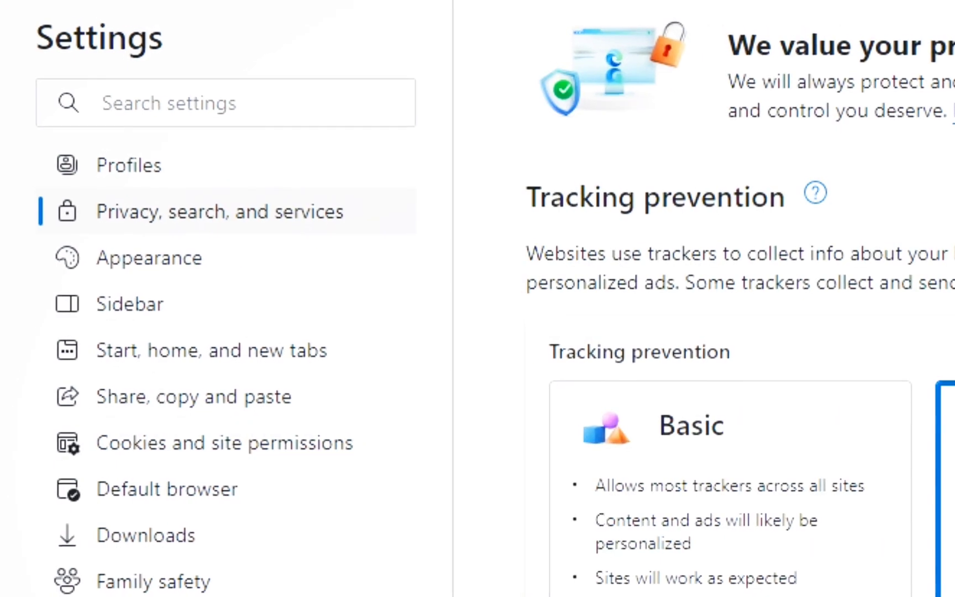
pyautogui.scroll(-3)
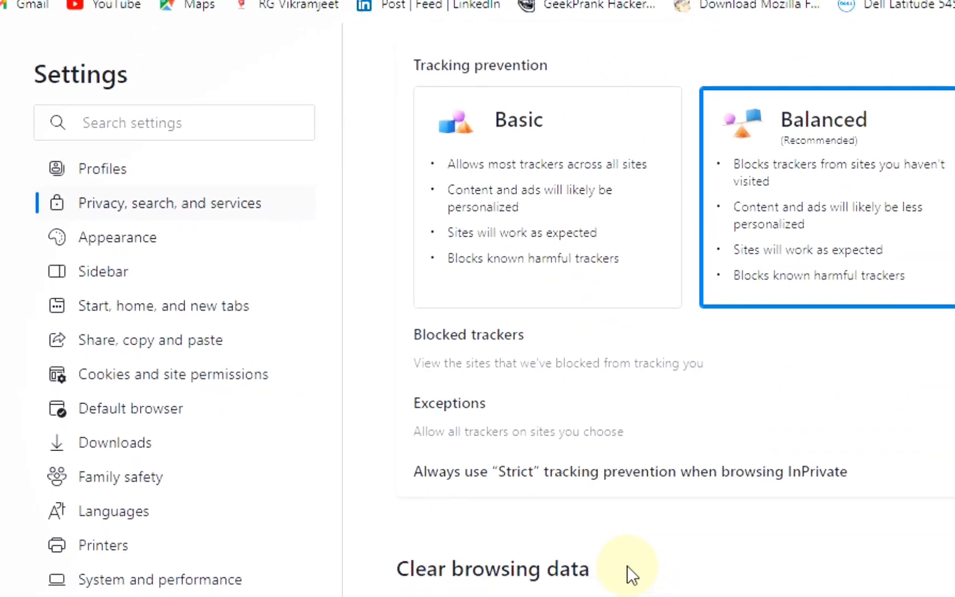
pyautogui.scroll(-3)
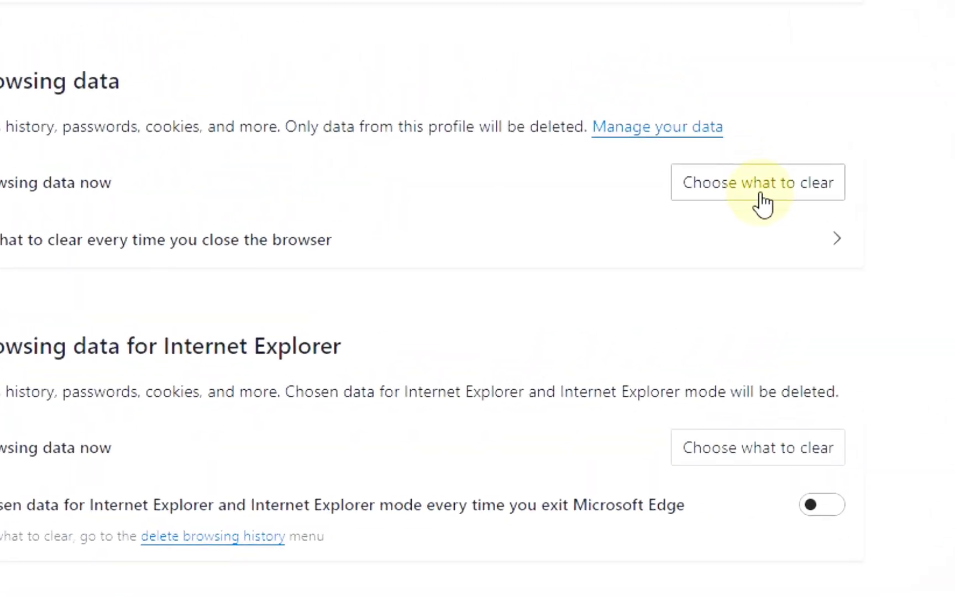
# Clear Edge's all-time history, downloads, cookies and cache, then close Edge
pyautogui.click(757, 181)
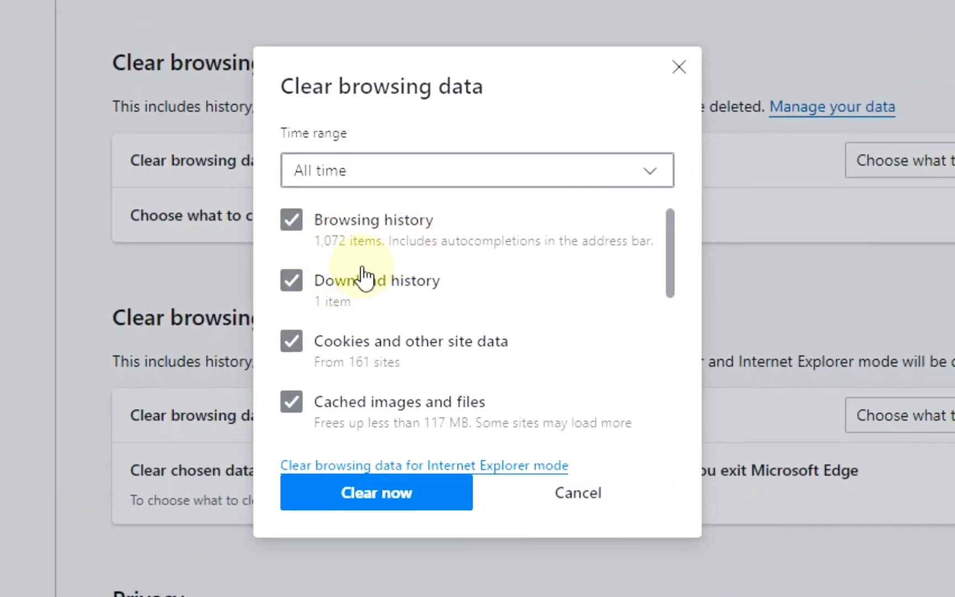
pyautogui.click(290, 220)
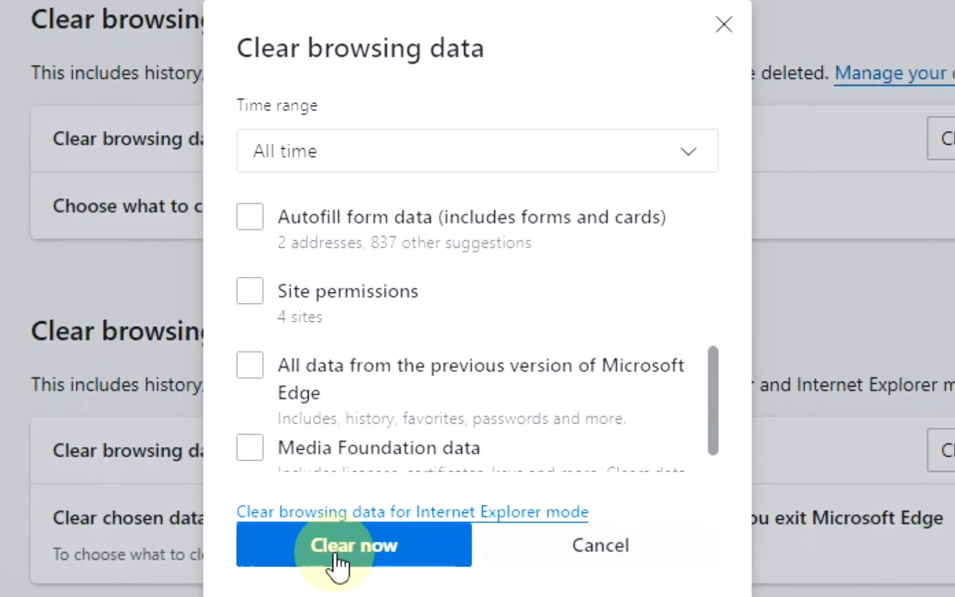
pyautogui.click(353, 544)
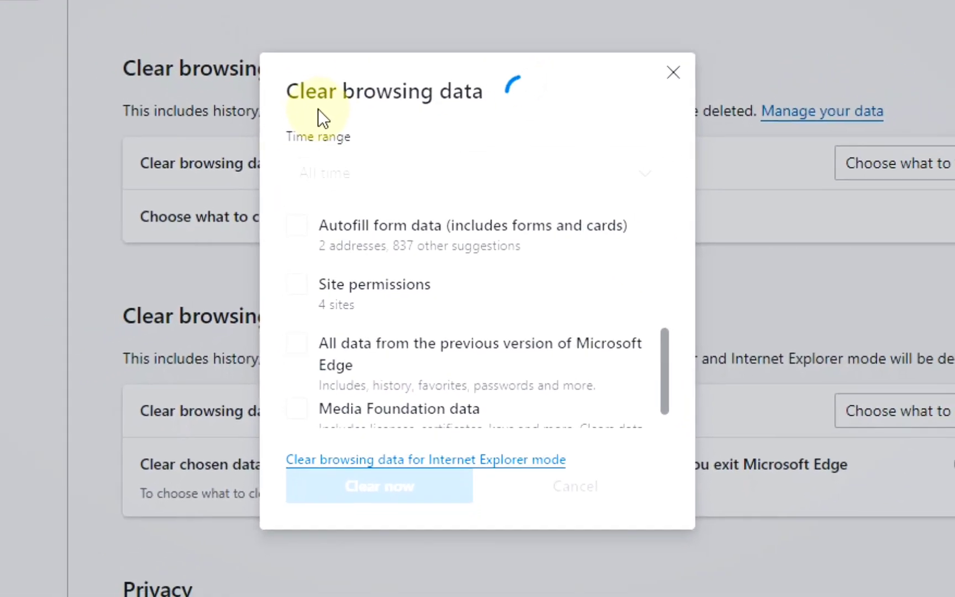
pyautogui.click(673, 72)
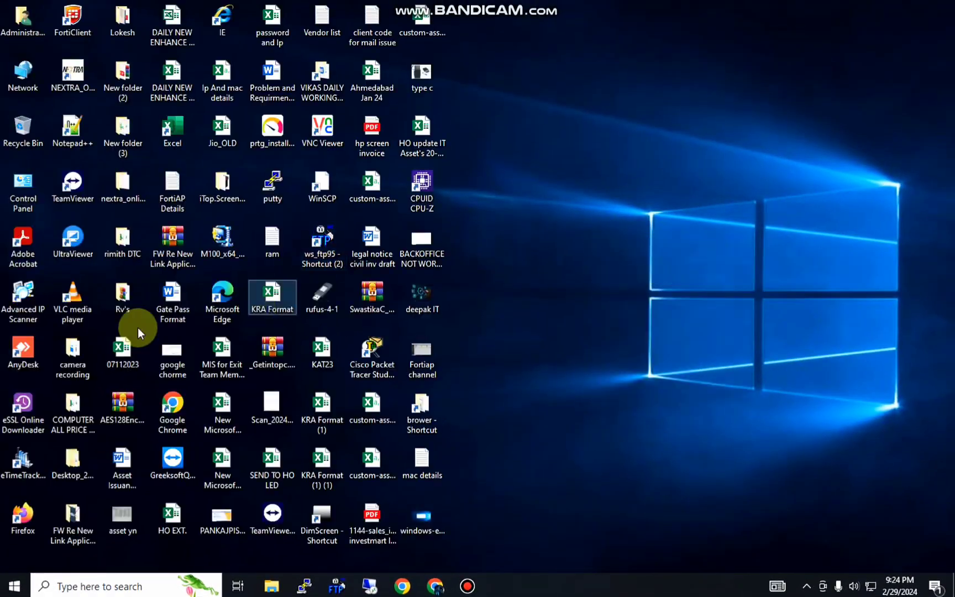
# Search 'ym' in Edge, load the Yahoo Mail result, then refresh the desktop
pyautogui.click(500, 586)
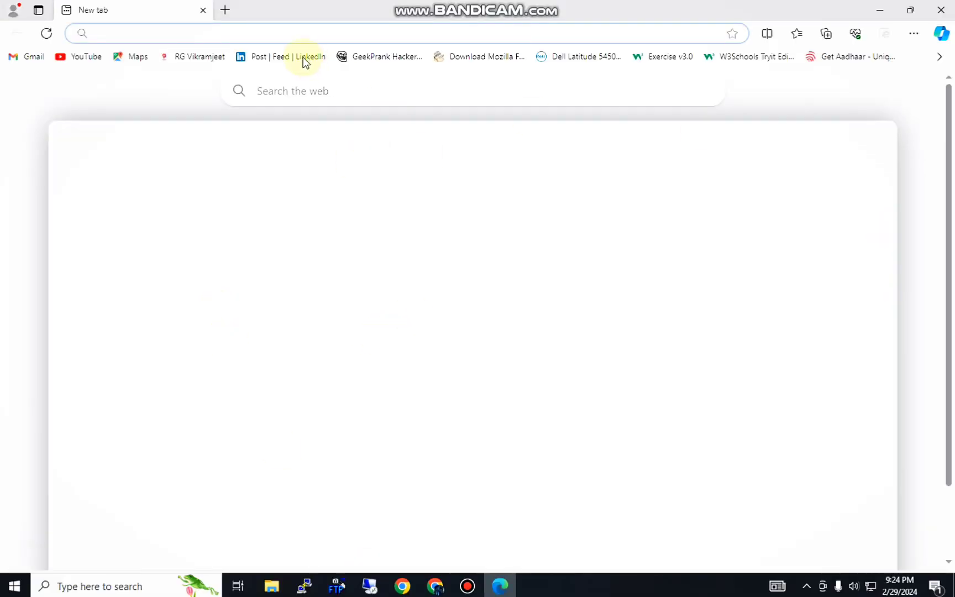
pyautogui.write('ym')
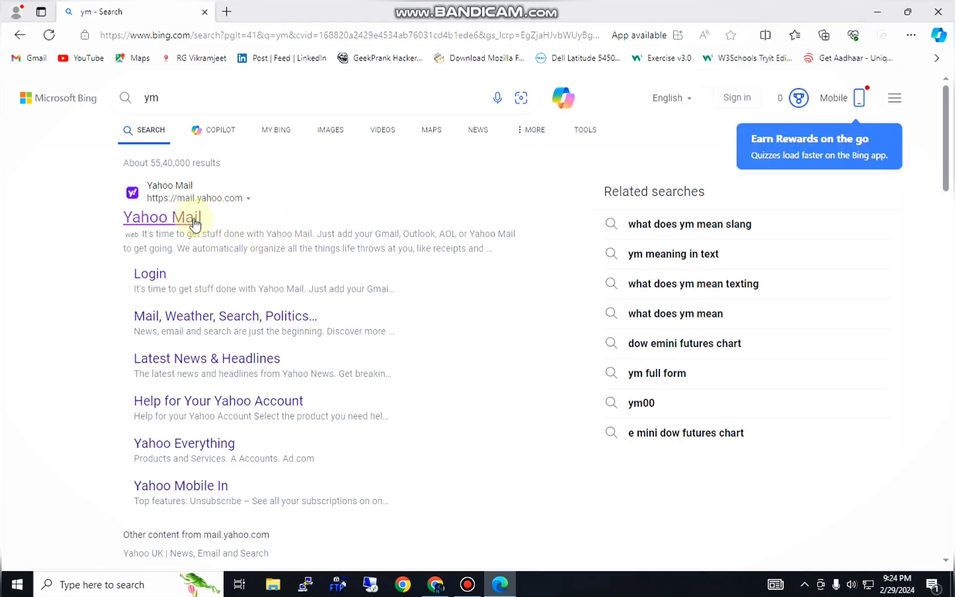
pyautogui.click(203, 97)
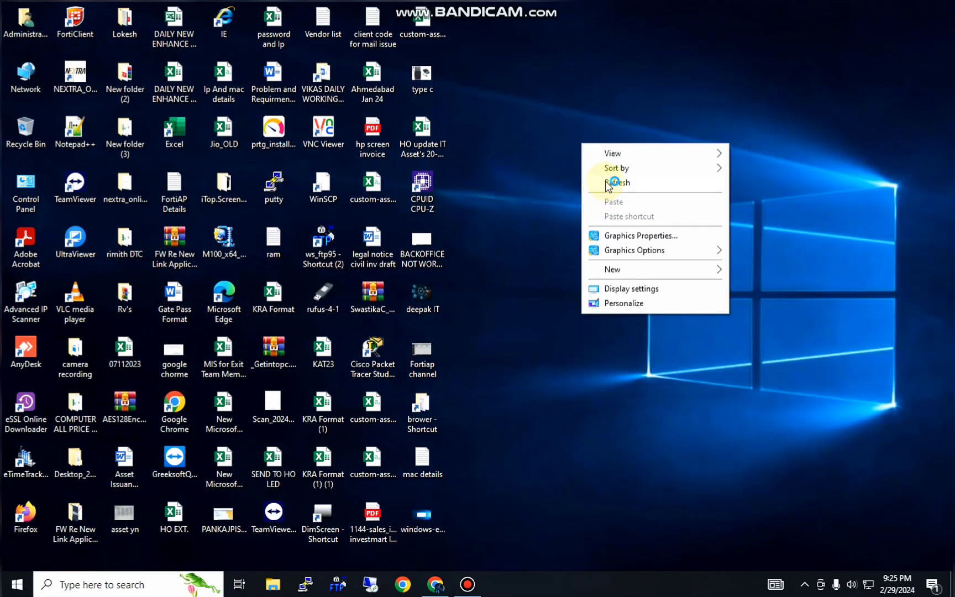
pyautogui.click(617, 182)
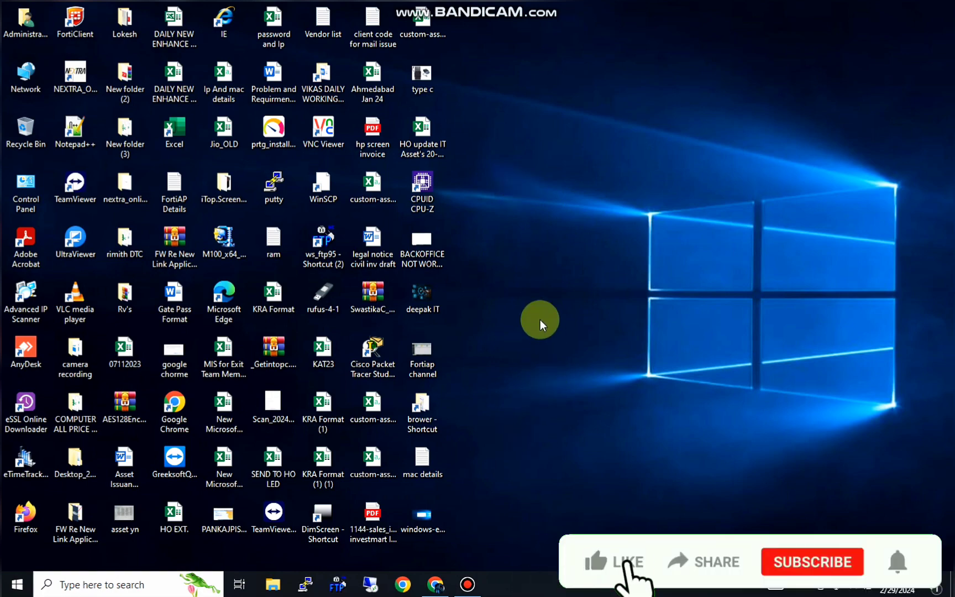
pyautogui.rightClick(540, 320)
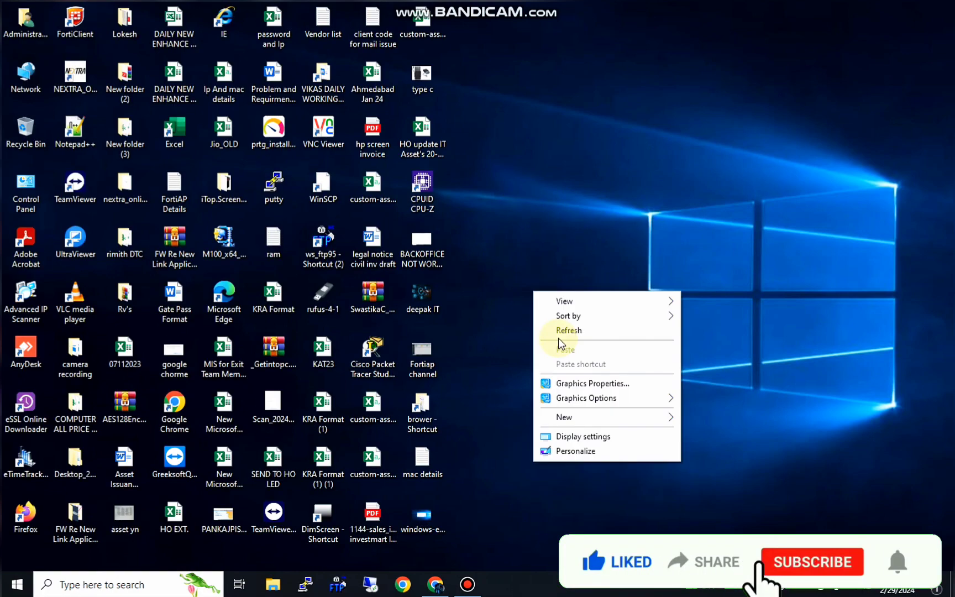